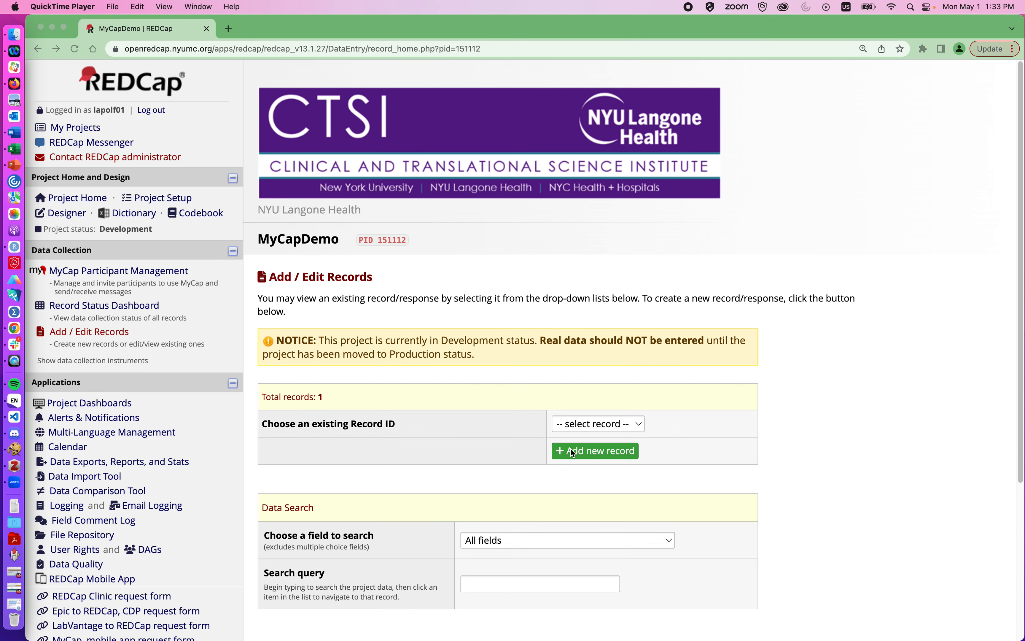
Step: Add new record 2 in MyCapDemo and enter its nameEmail form from the Record Home Page
click(595, 450)
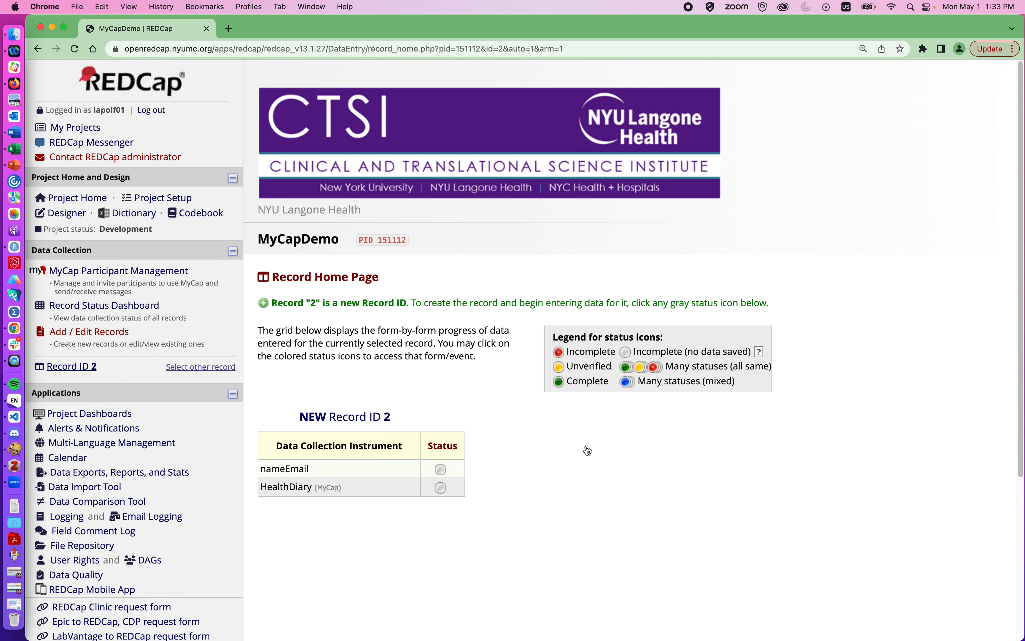
click(441, 469)
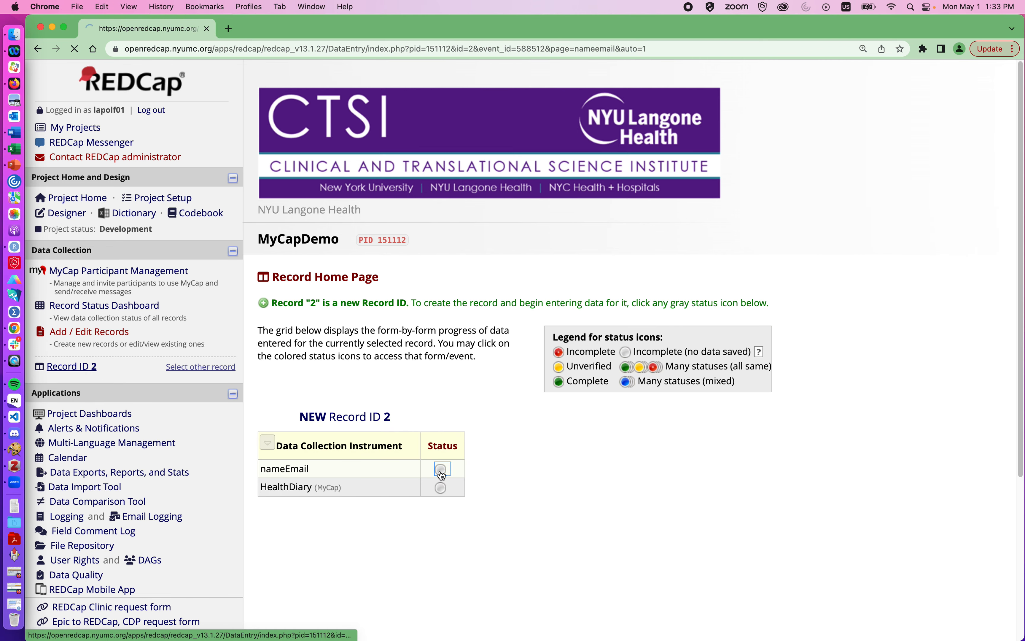
click(441, 468)
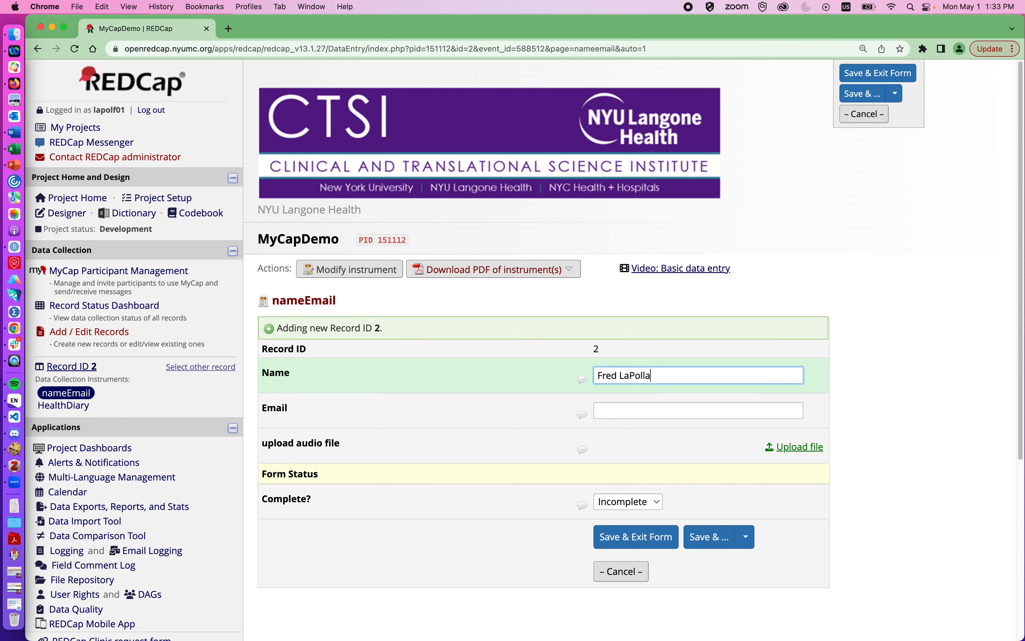
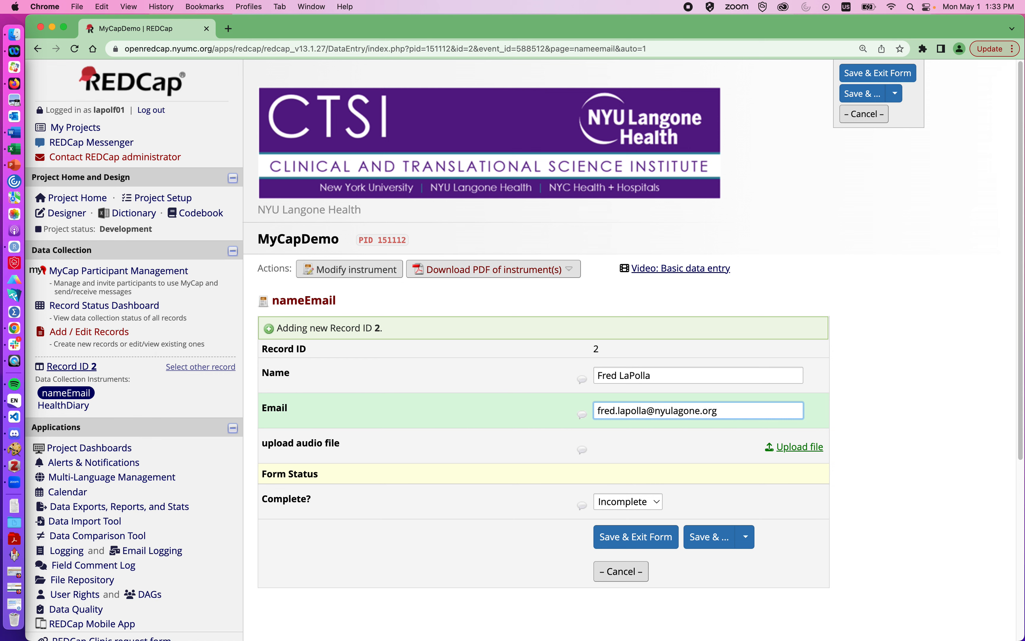
mouse_move(498, 453)
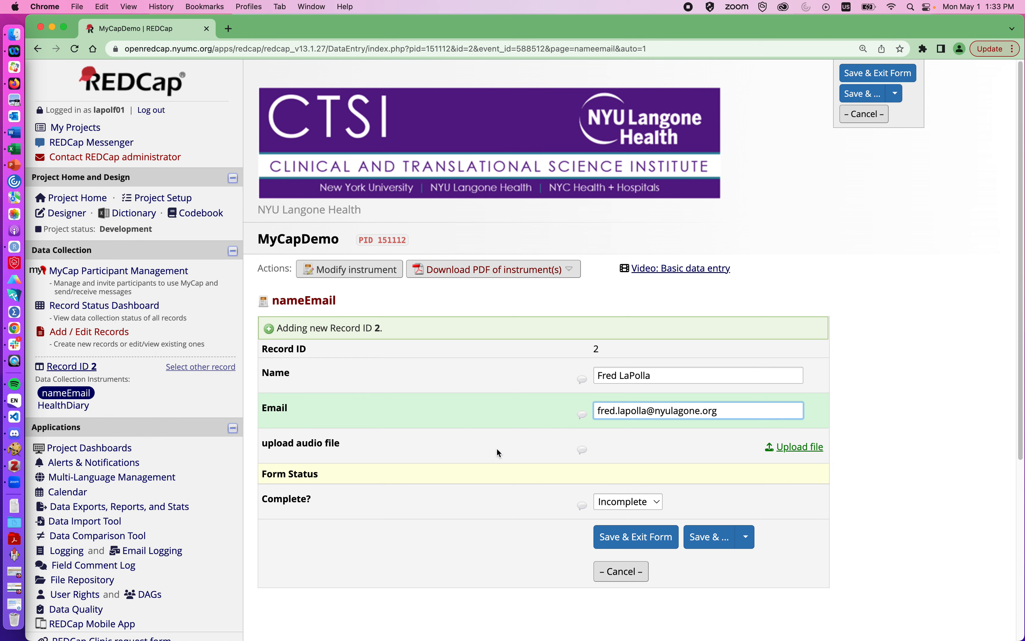
mouse_move(494, 527)
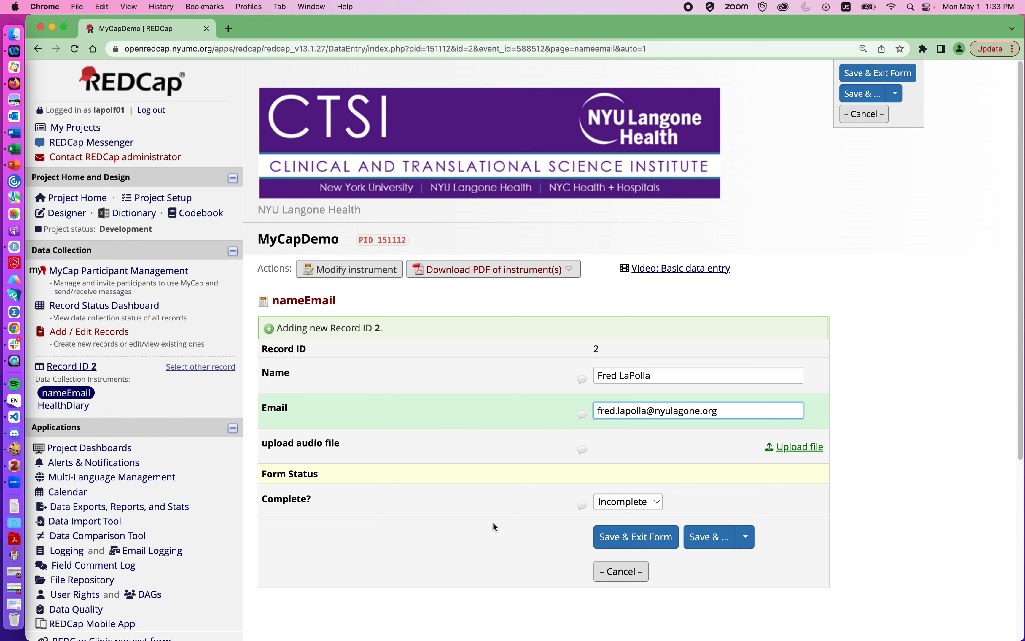
mouse_move(488, 598)
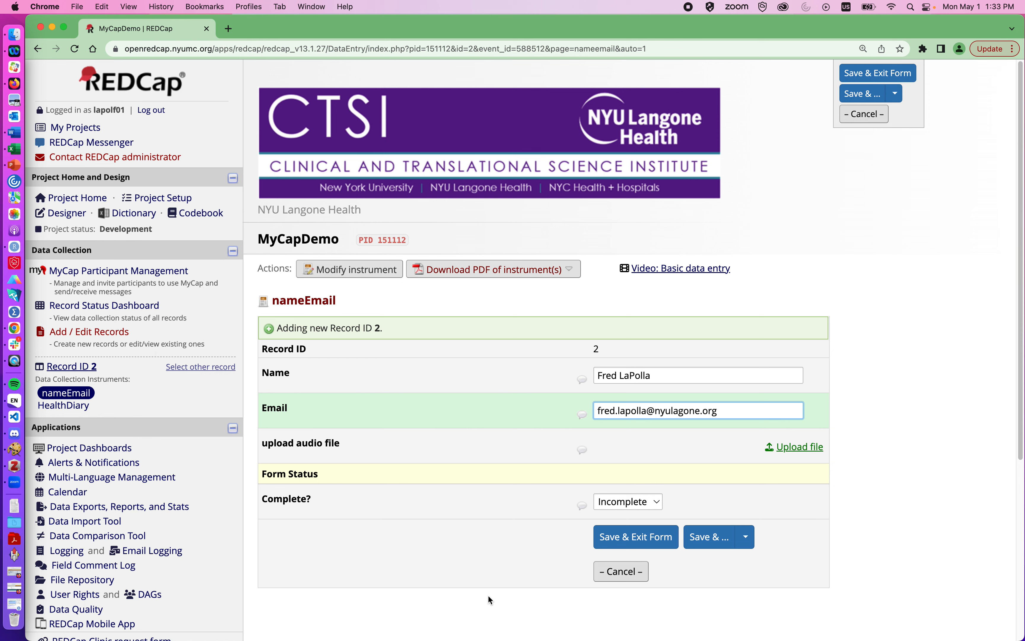
mouse_move(654, 508)
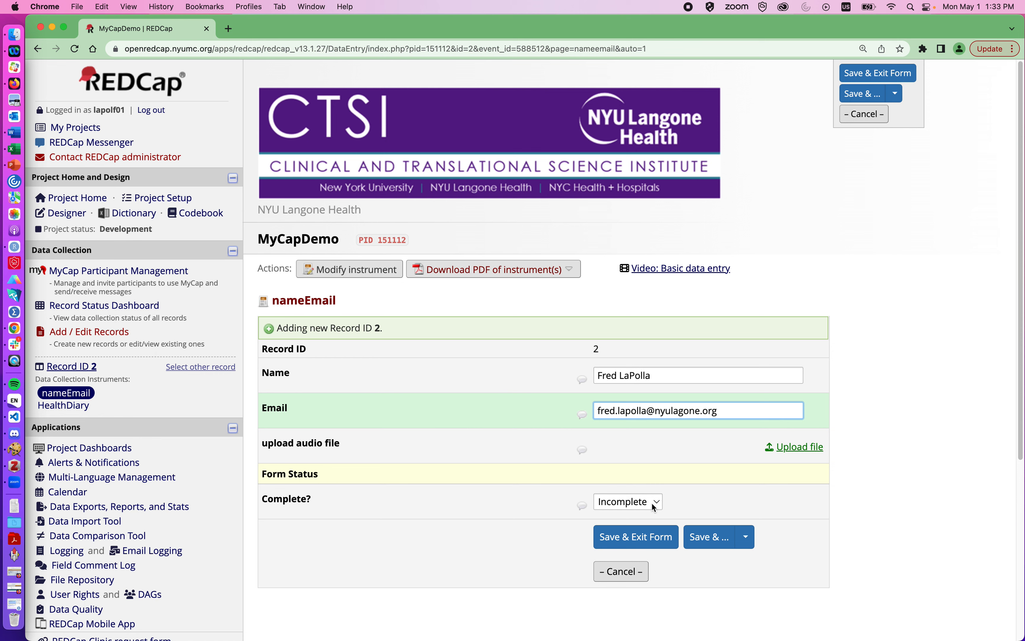
Step: Mark the nameEmail form Complete and save it, returning to record 2's home page
click(626, 501)
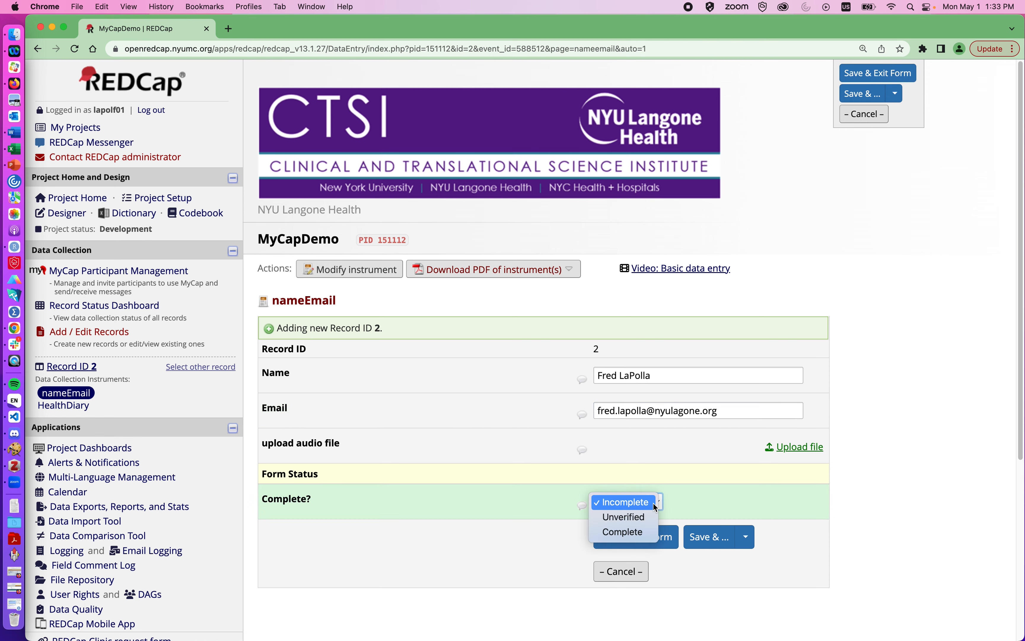
click(621, 532)
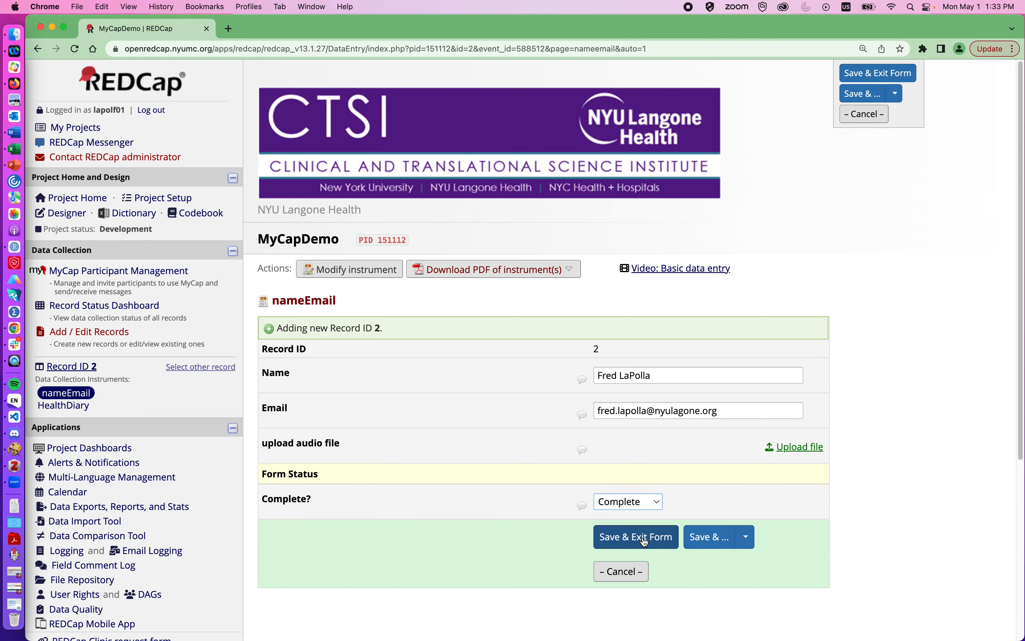
click(635, 537)
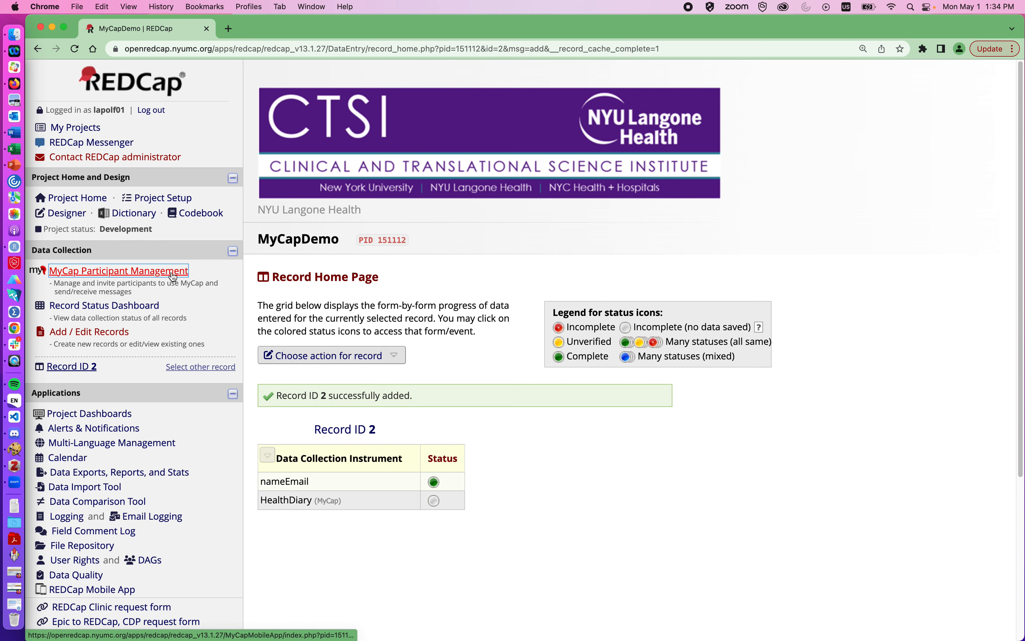
Step: Go to MyCap Participant Management and invite the participant in record 2's row
click(117, 270)
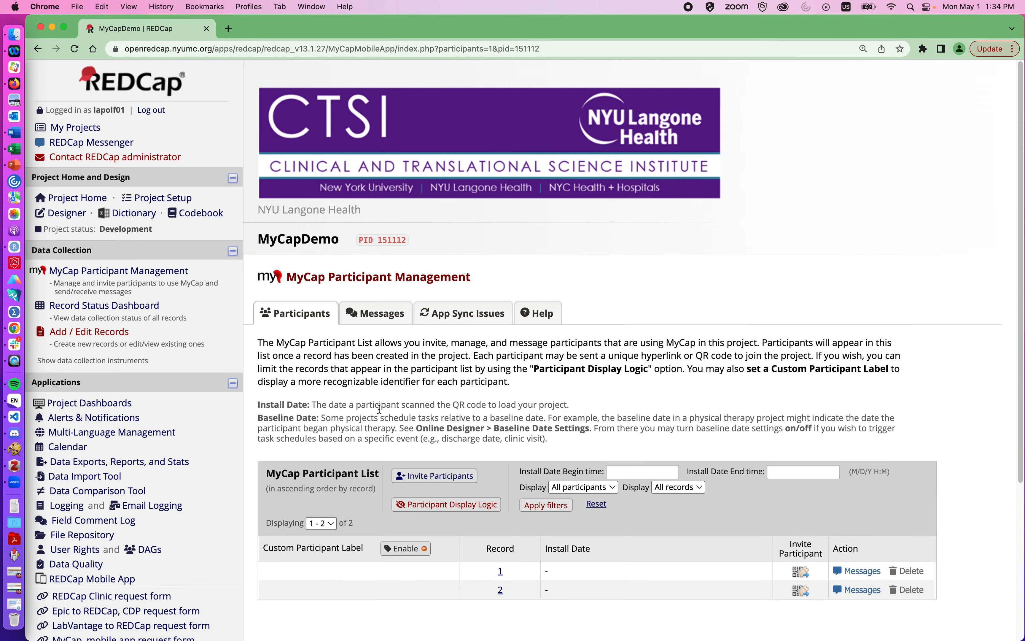
scroll(down, 3)
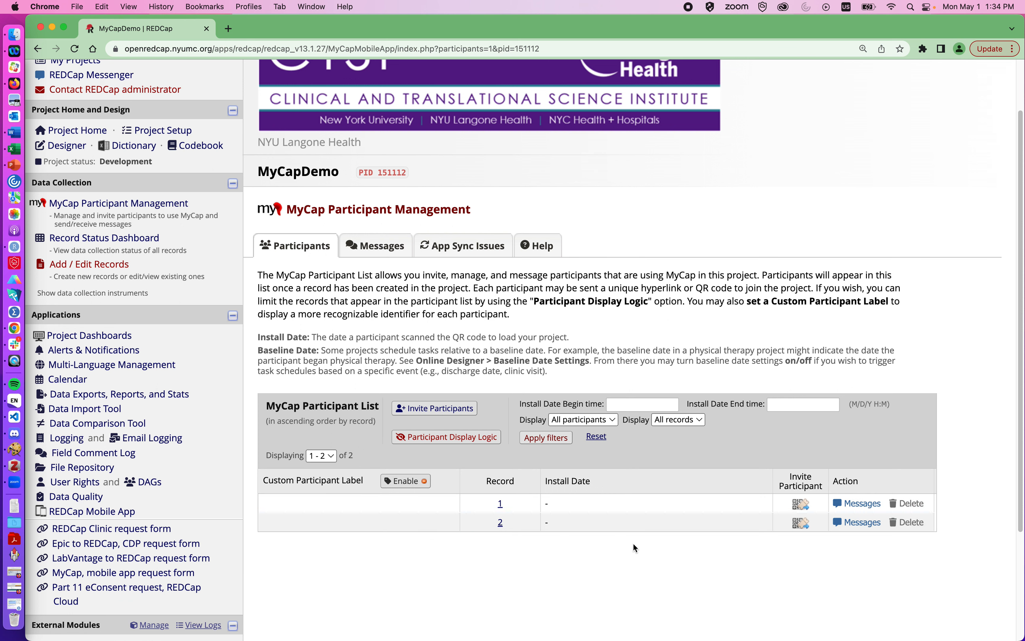
mouse_move(725, 521)
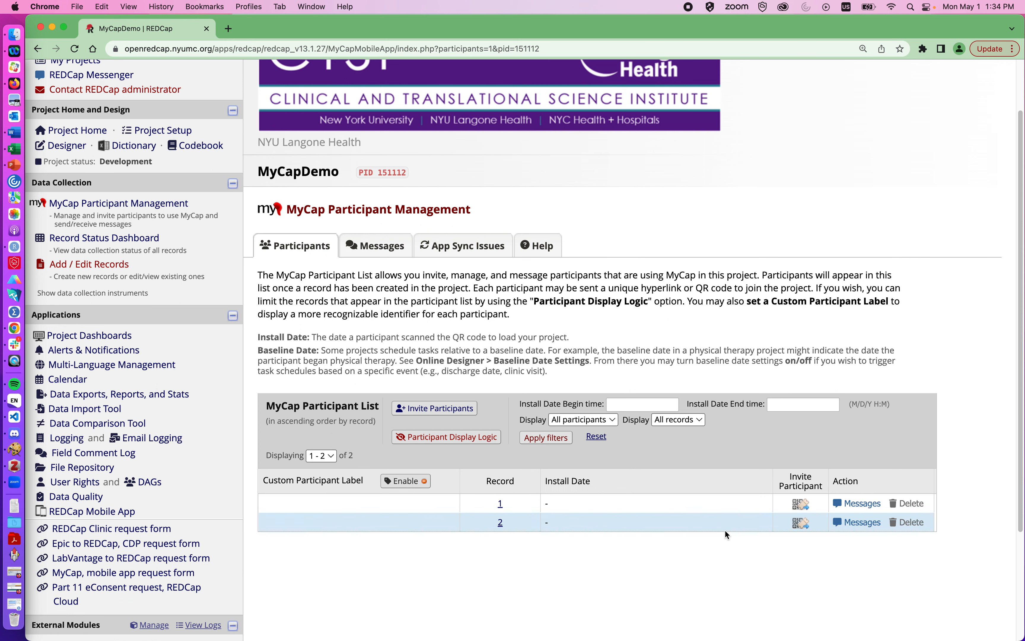
mouse_move(800, 521)
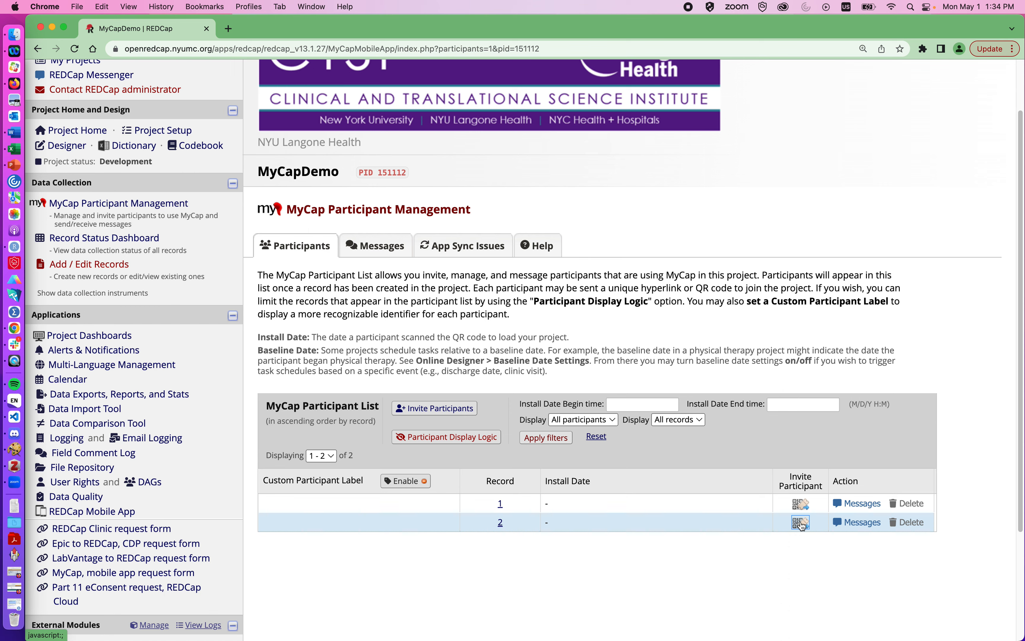
click(800, 521)
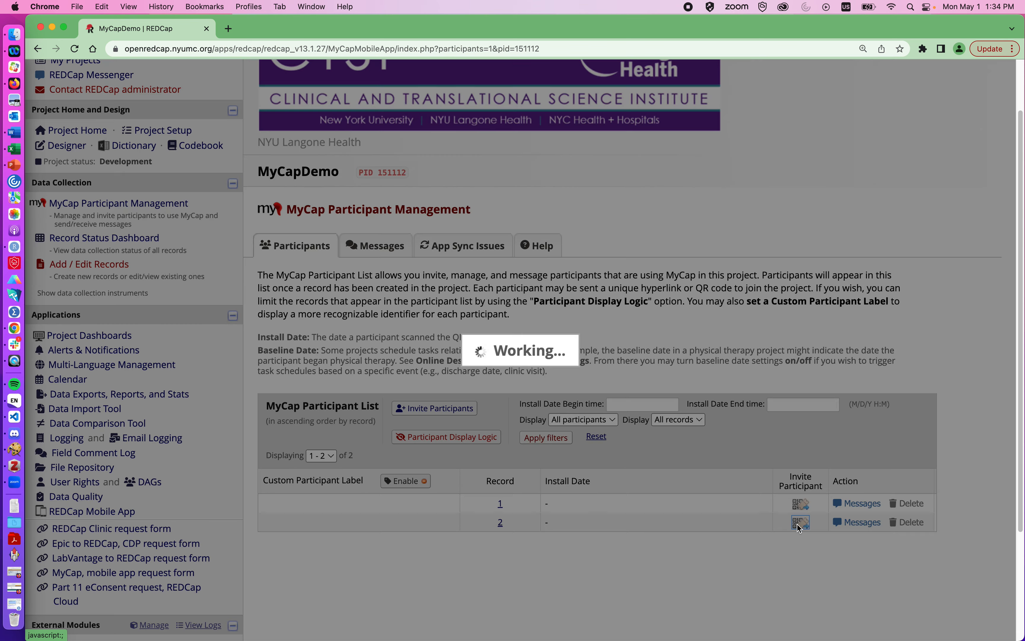
Step: Display record 2's Participant QR Code and Link dialog with its join URL
click(800, 521)
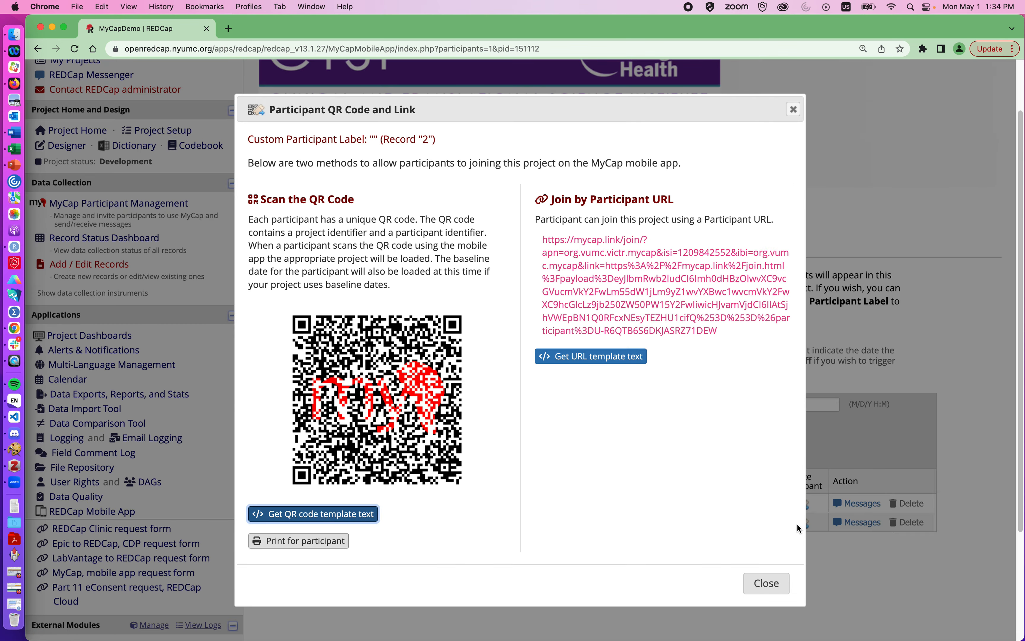
mouse_move(674, 332)
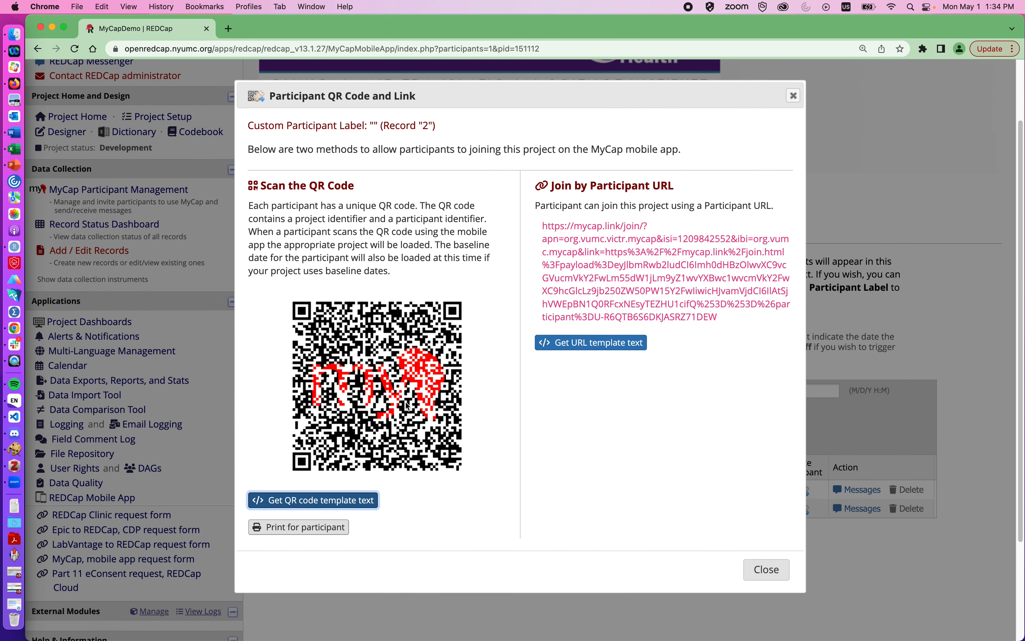
mouse_move(348, 494)
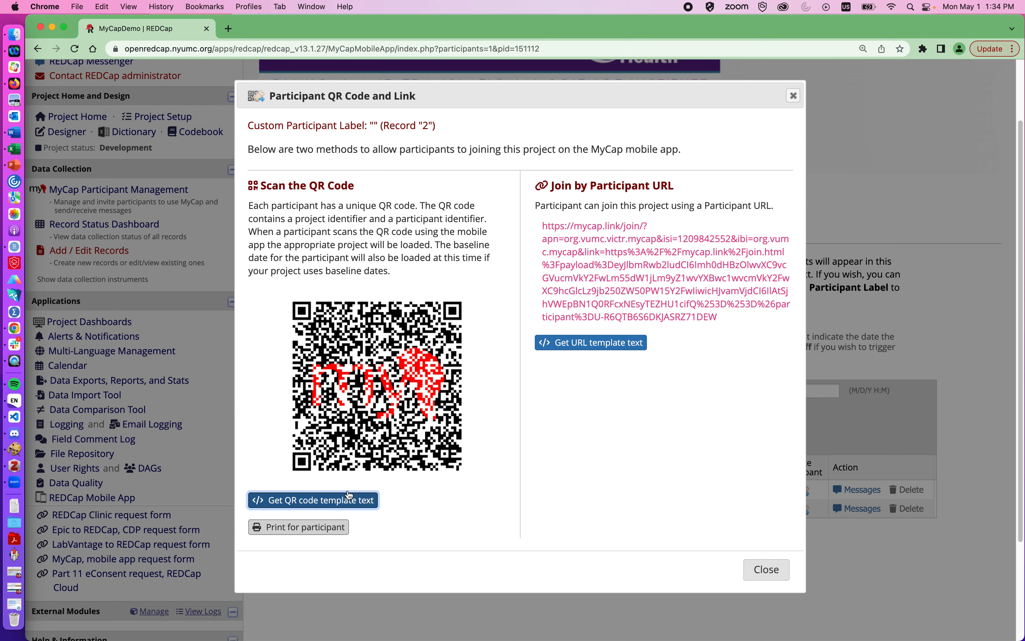
mouse_move(421, 452)
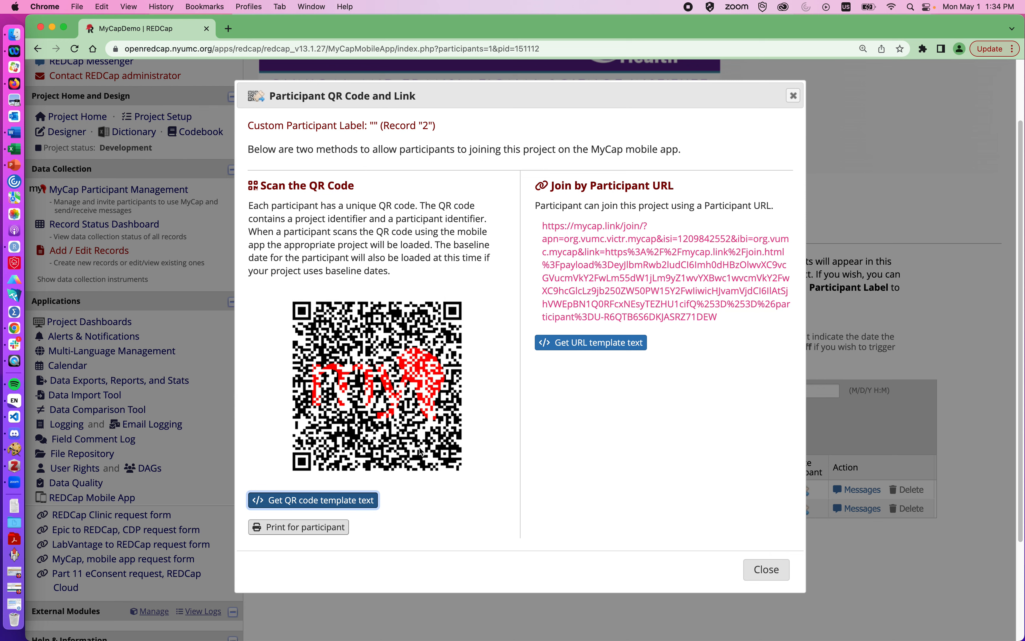
mouse_move(565, 366)
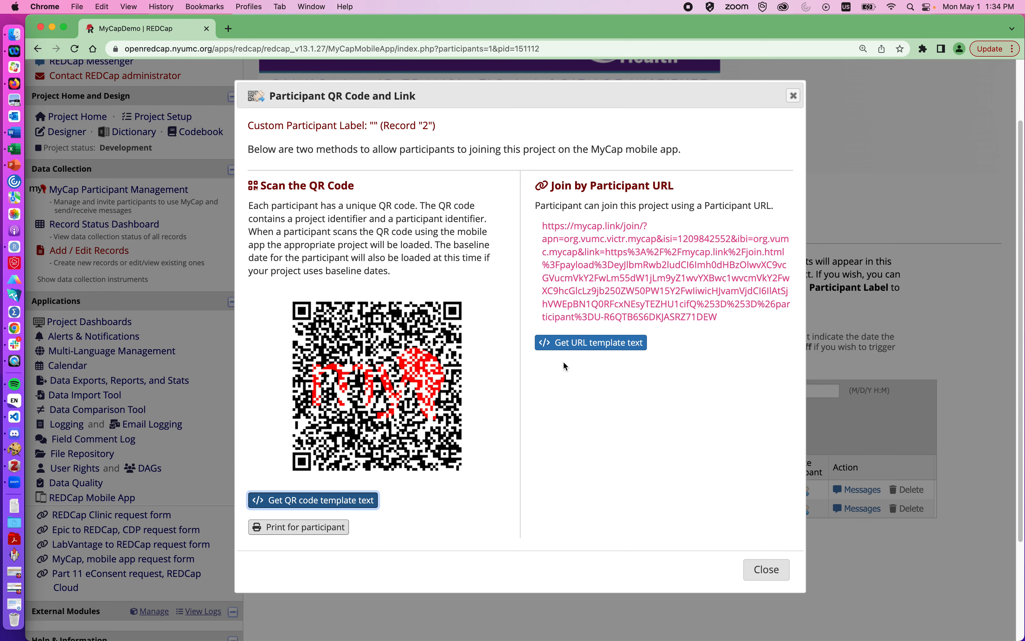
mouse_move(404, 322)
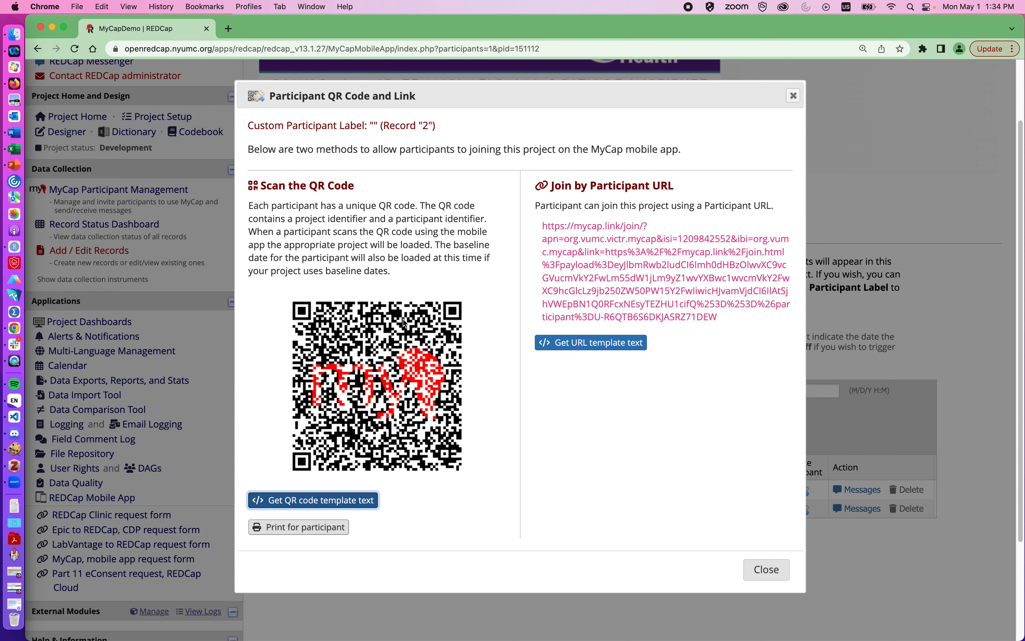
mouse_move(494, 347)
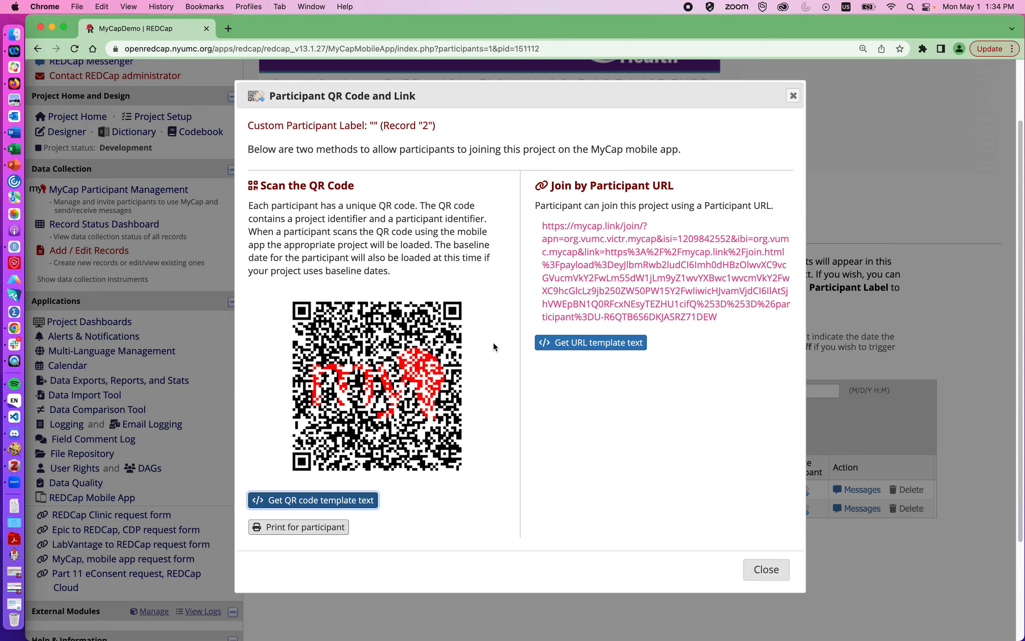